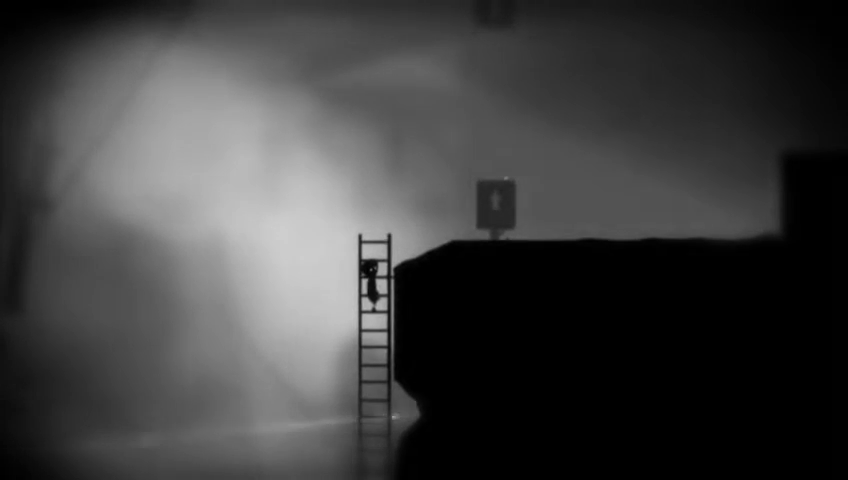
key("Up")
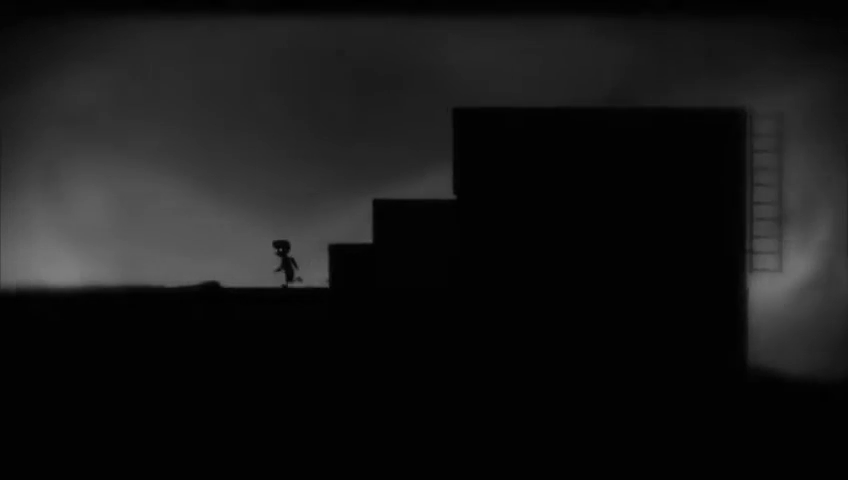
key("Right")
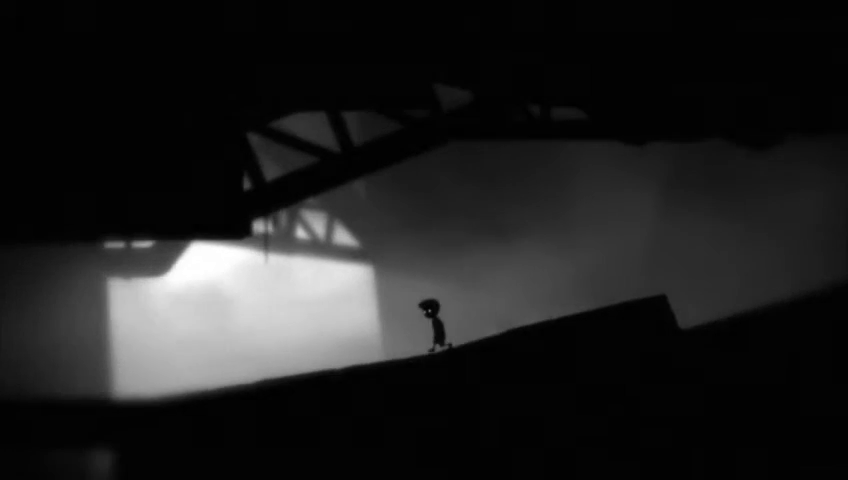
key("Right")
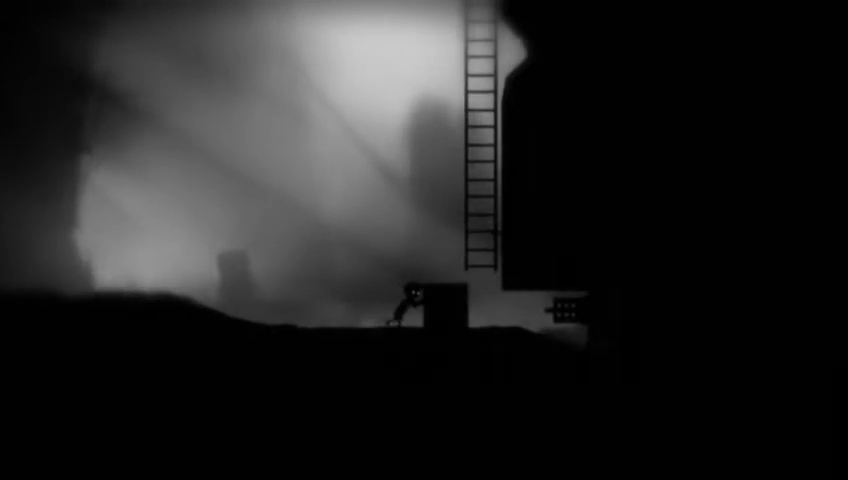
key("Up")
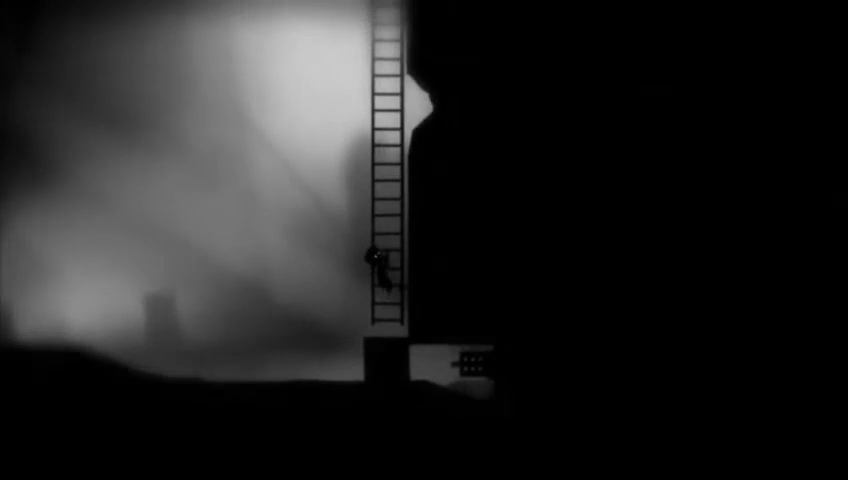
key("Up")
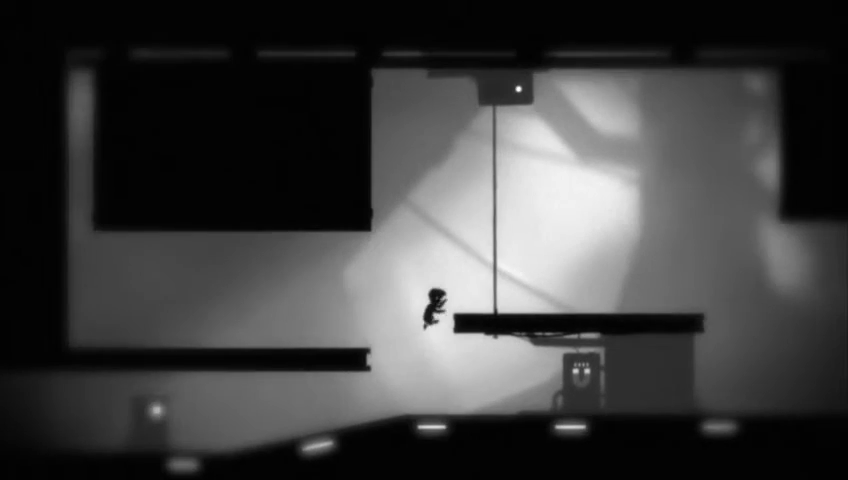
key("Up")
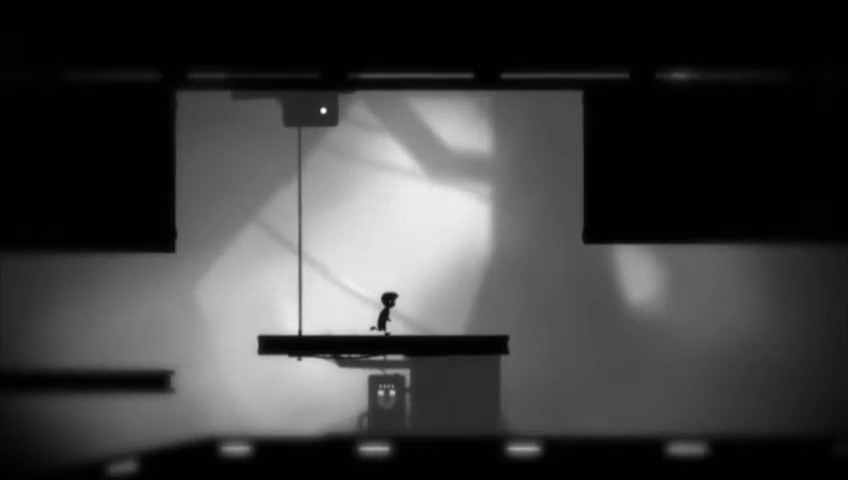